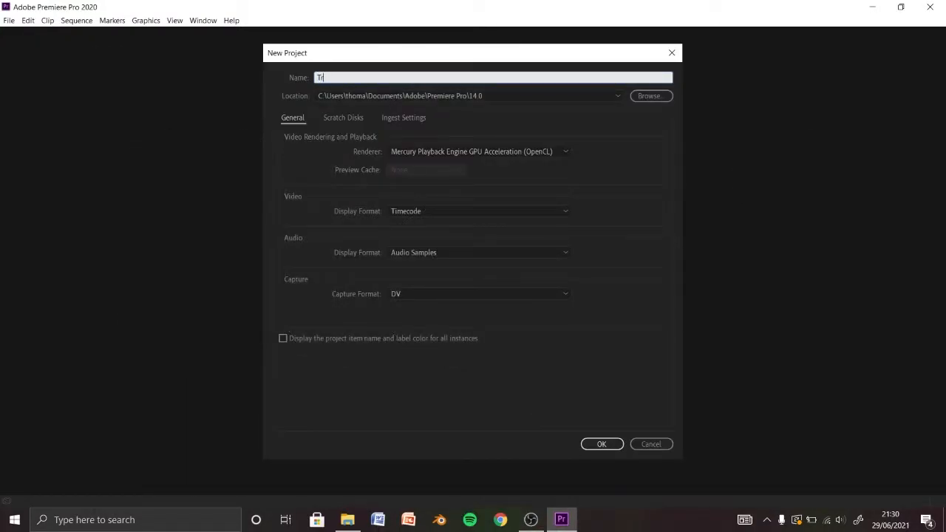
Confirm creation of the new Premiere Pro project
left_click(601, 445)
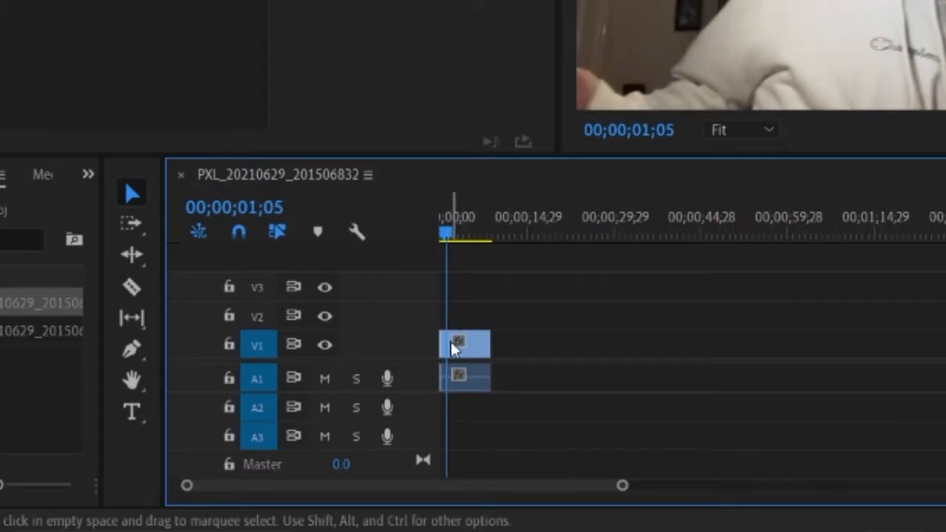
Switch to the Razor tool, then return to the Selection tool
left_click(131, 287)
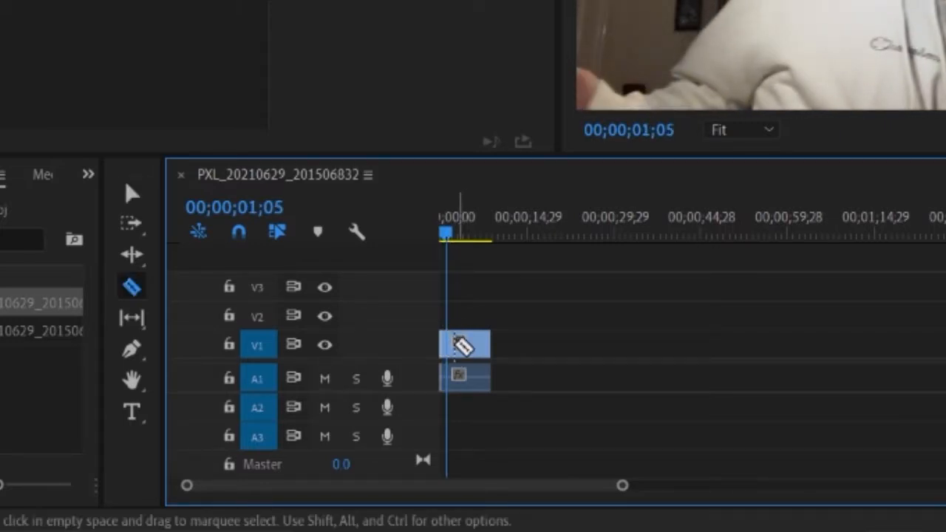
left_click(132, 192)
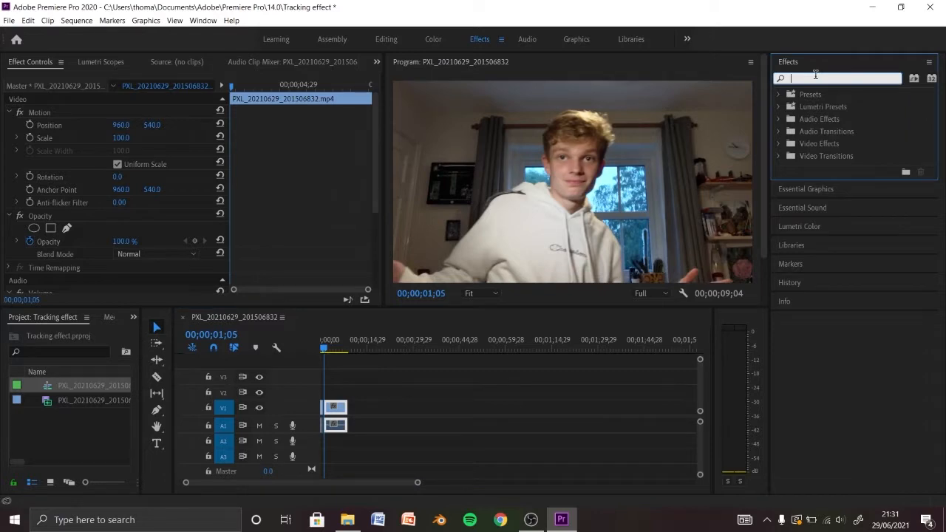
Search the effects for 'Tra' and pick the Transform effect
type("Trans")
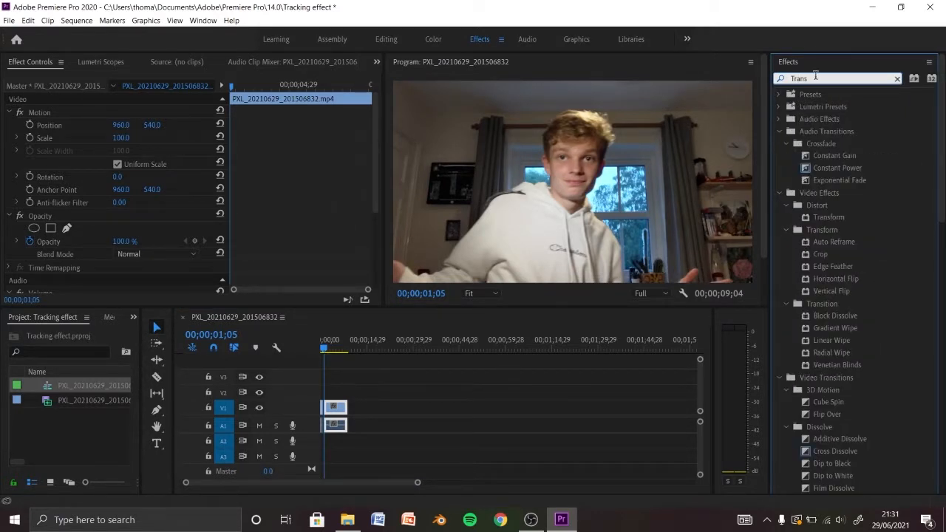
left_click(828, 216)
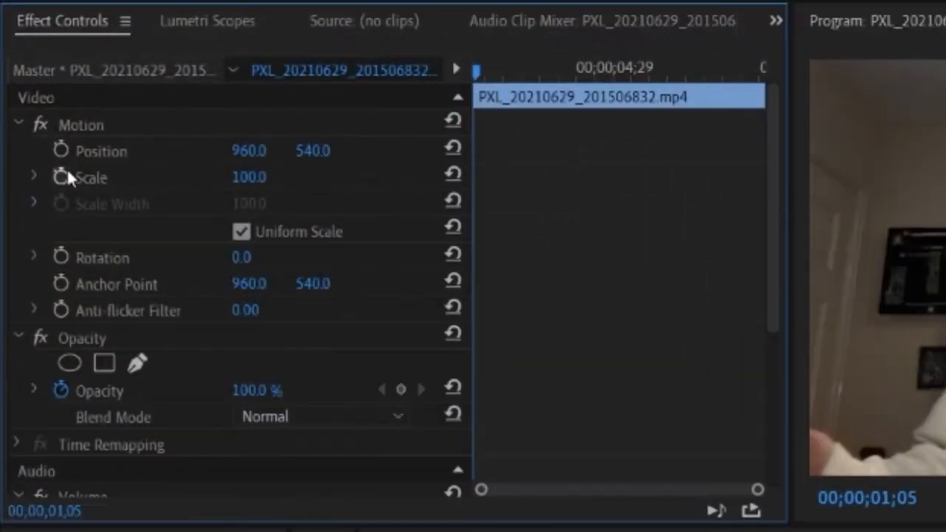
mouse_move(63, 151)
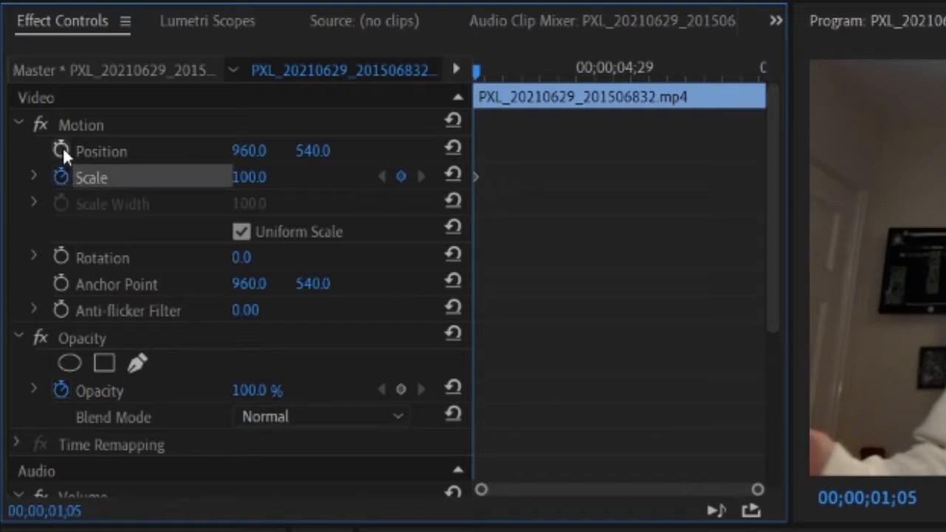
Turn on Position and Scale keyframing at 00;00;01;05 in Effect Controls
left_click(62, 151)
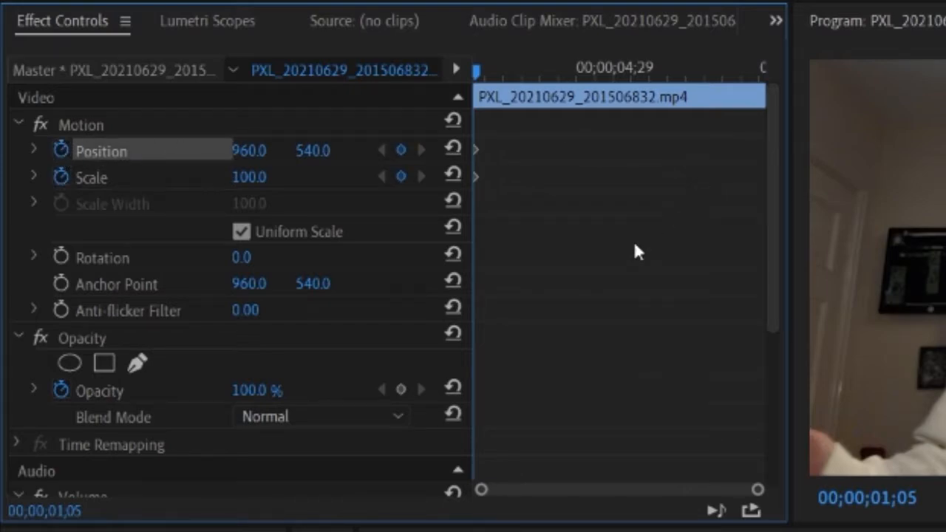
left_click(487, 70)
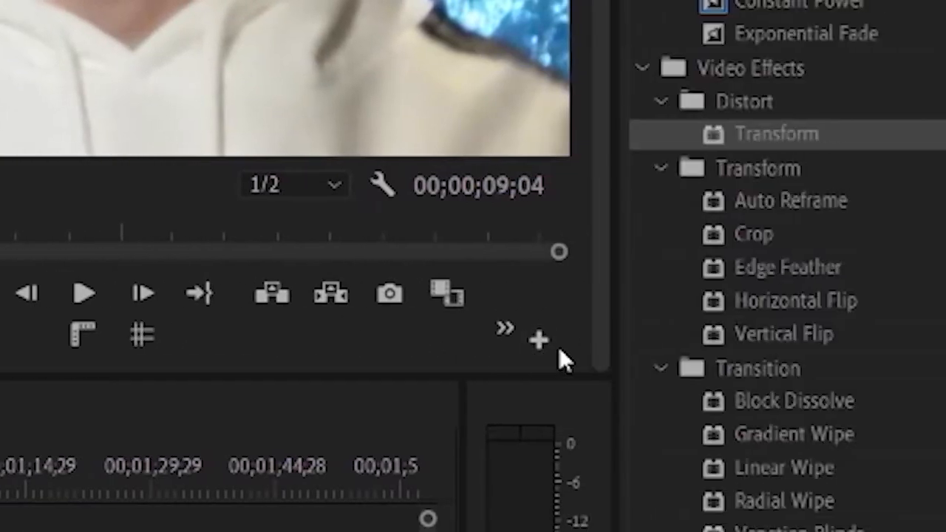
Add the Show Guides button to the Program Monitor through the Button Editor
left_click(538, 340)
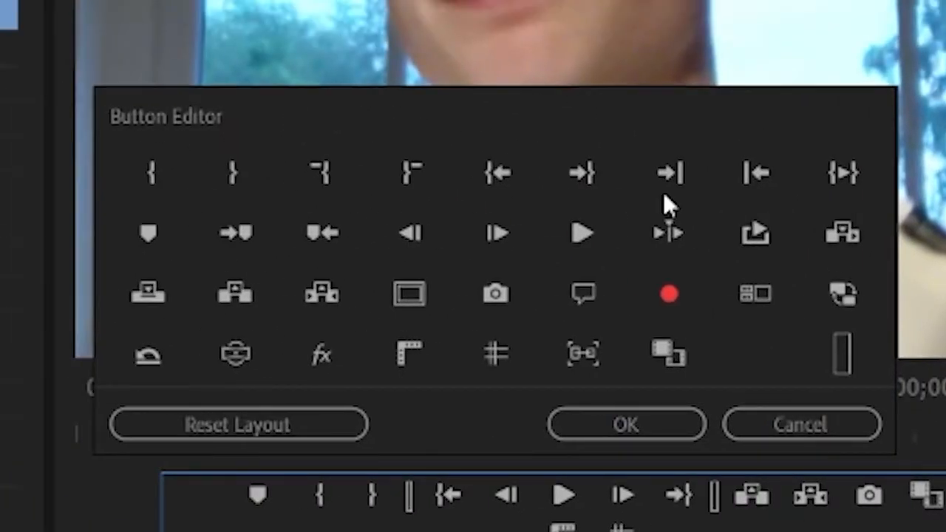
mouse_move(496, 353)
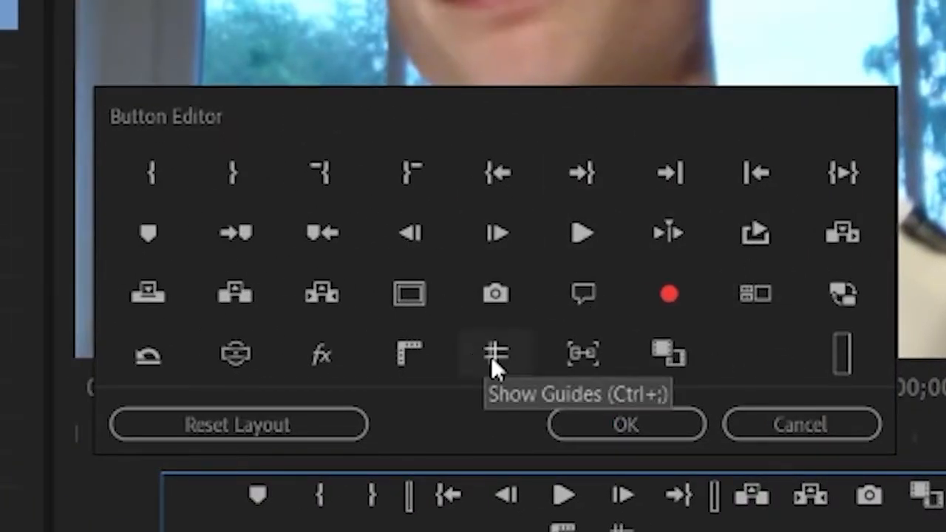
left_click(626, 424)
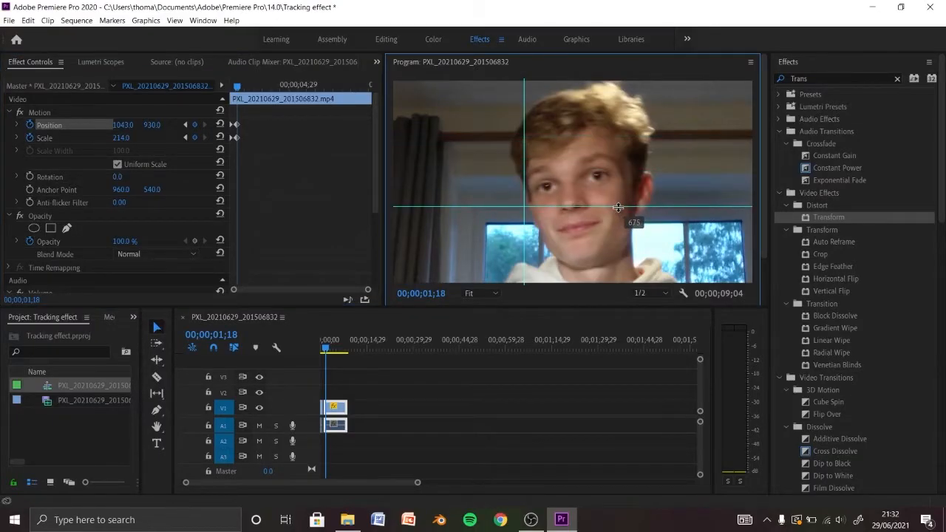
Align a guide with the face, nudge the clip onto it, and view interpolation options
left_click_drag(617, 207, 570, 165)
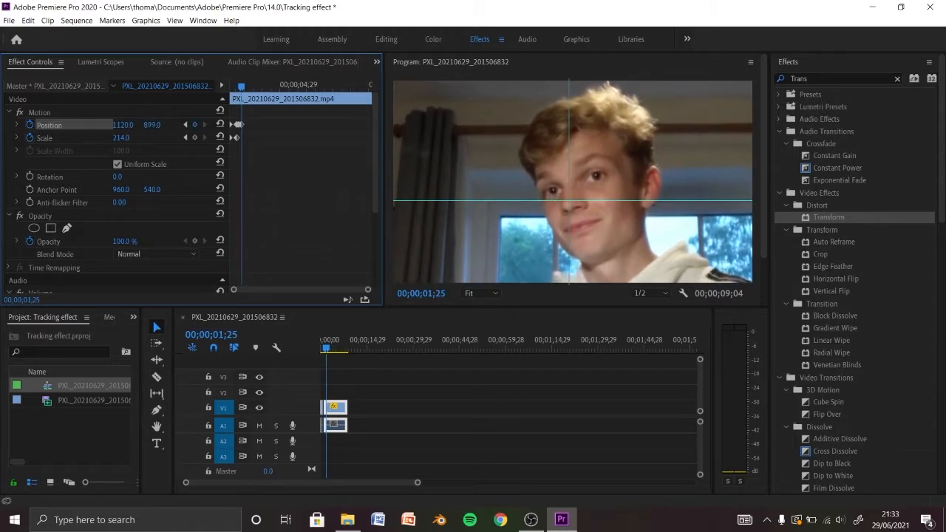
left_click_drag(152, 125, 152, 125)
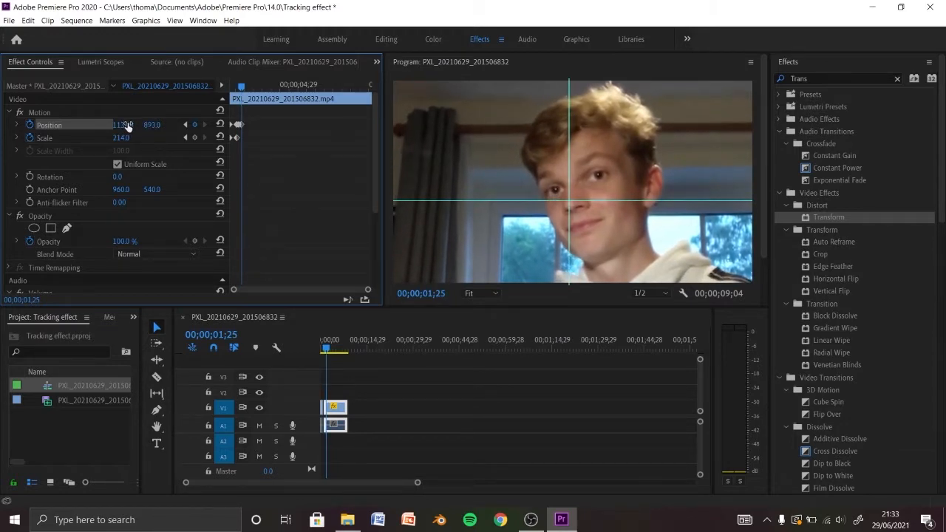
left_click_drag(121, 138, 134, 138)
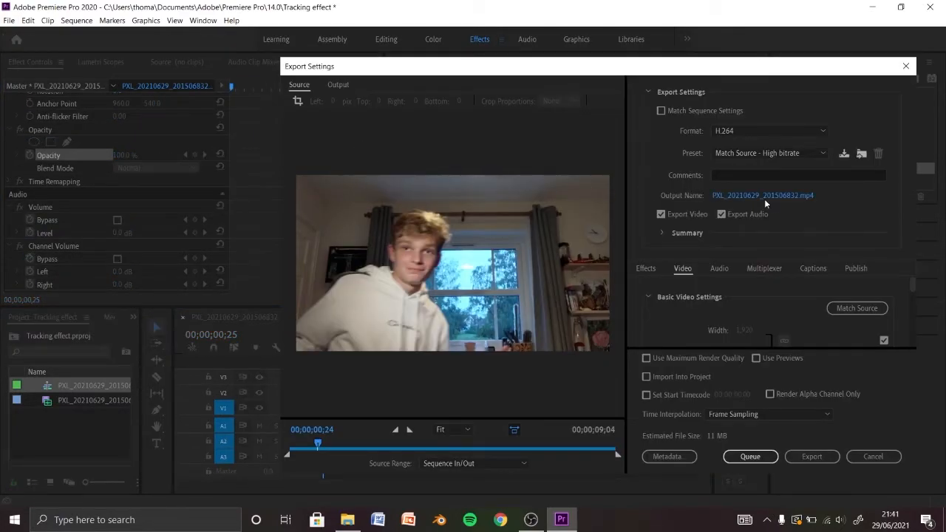
left_click(768, 414)
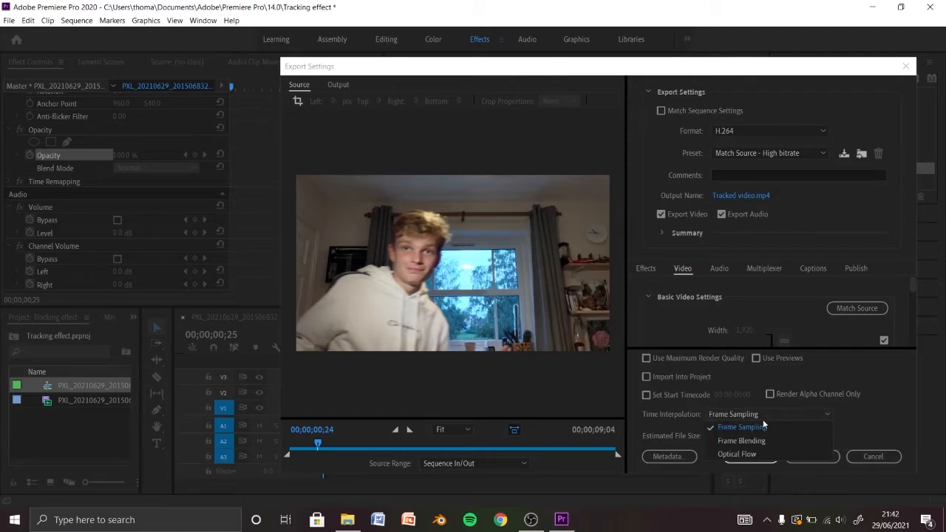